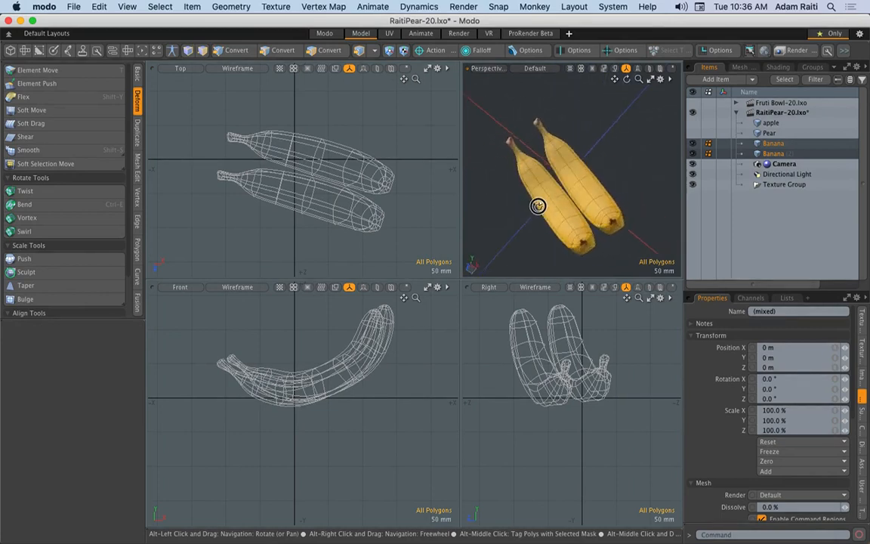
# Rotate the second Banana item so it lies at an angle to the first.
pyautogui.click(774, 142)
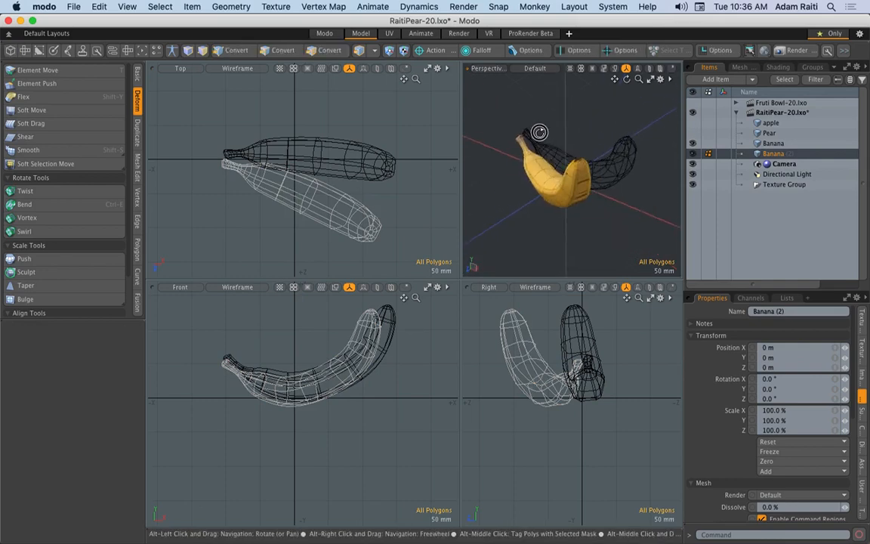
pyautogui.moveTo(541, 133); pyautogui.dragTo(571, 118)
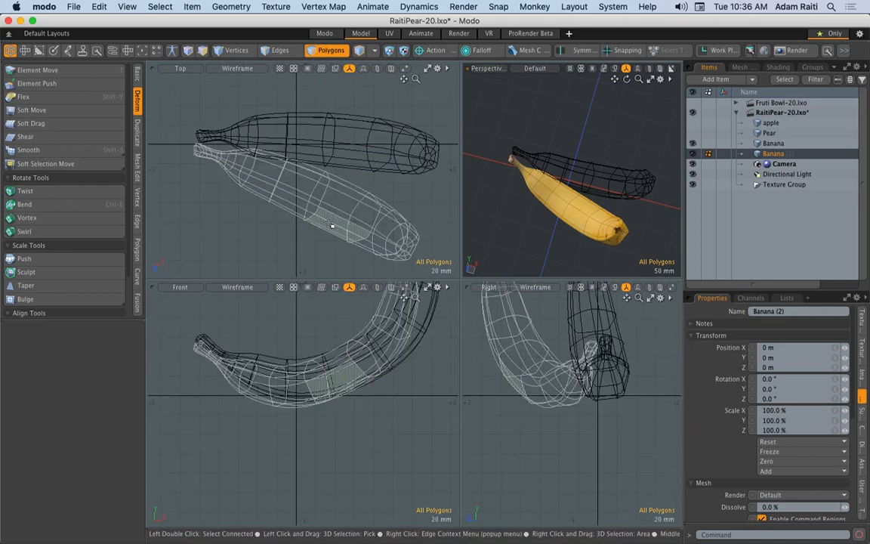
# Move the banana's tip polygons so the two bananas meet at the top.
pyautogui.click(331, 227)
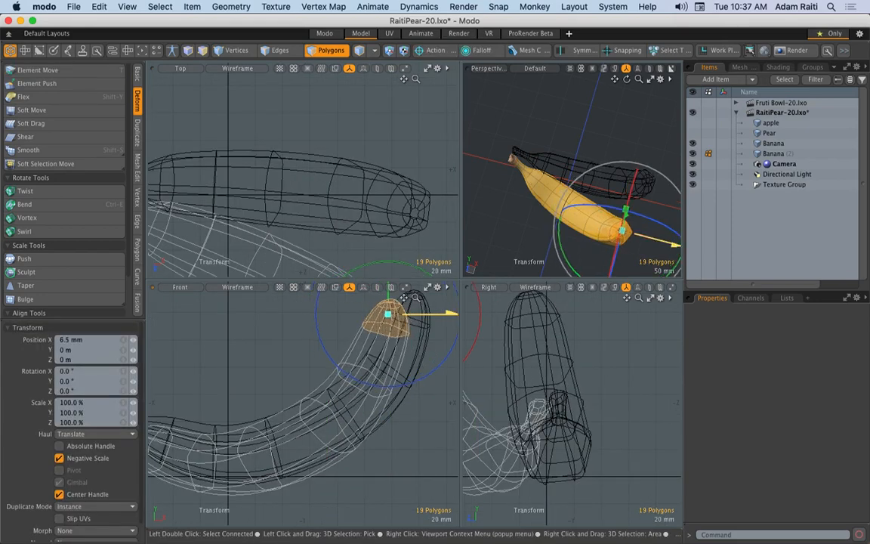
pyautogui.moveTo(387, 310); pyautogui.dragTo(387, 324)
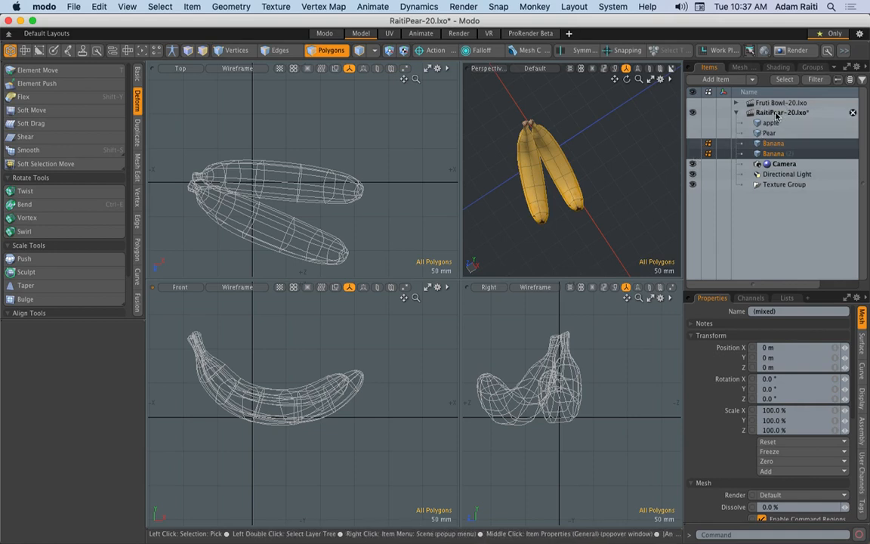
# Add a new mesh item and create an eight-sided cylinder for the bowl.
pyautogui.click(713, 78)
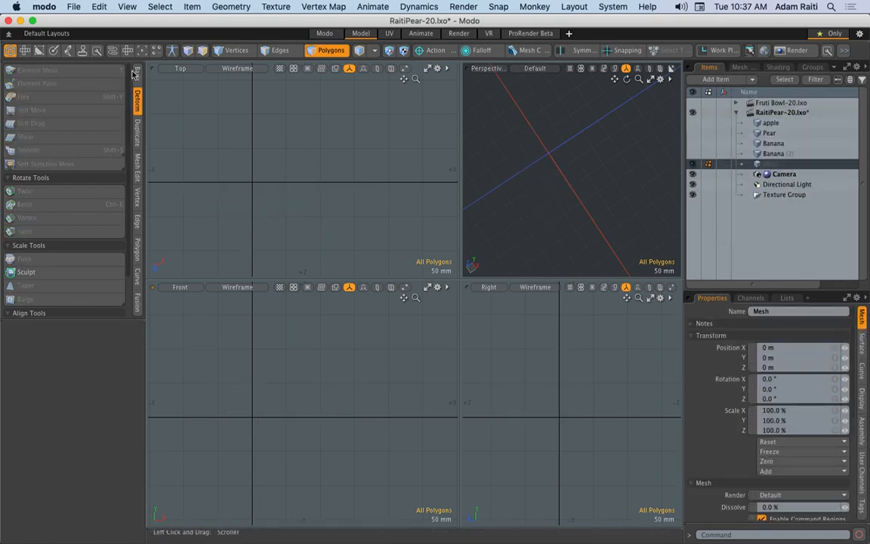
pyautogui.click(76, 75)
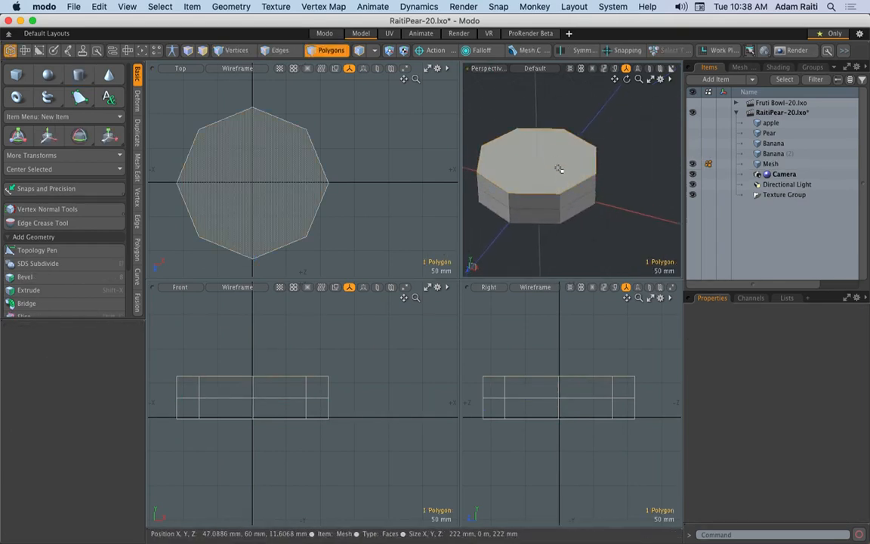
# Inset and extrude the cylinder's top face downward to hollow it into an open ring.
pyautogui.click(27, 278)
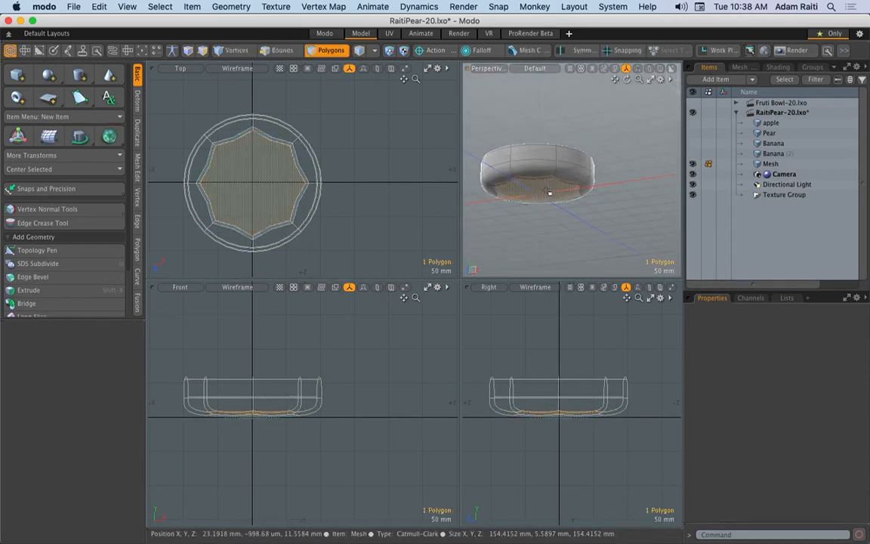
pyautogui.click(36, 276)
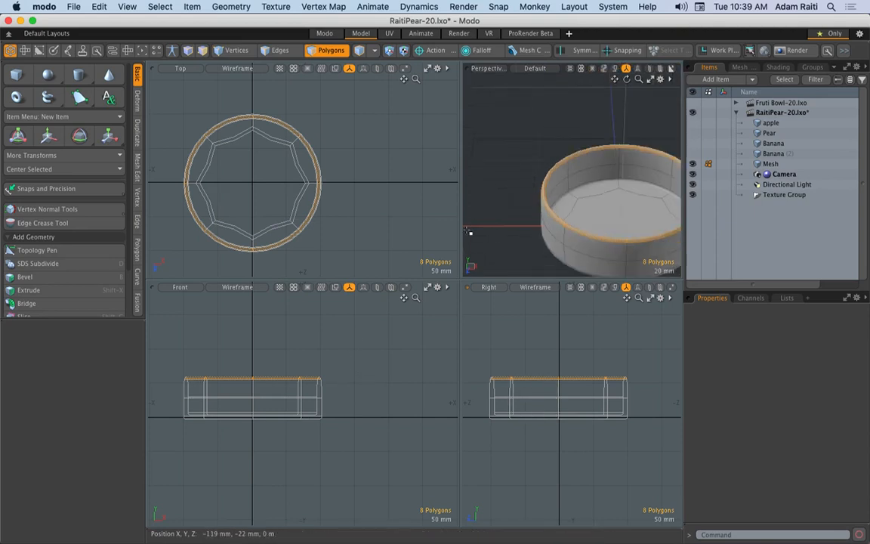
# Scale the rim polygons outward in Top view so the bowl flares toward the top.
pyautogui.click(109, 136)
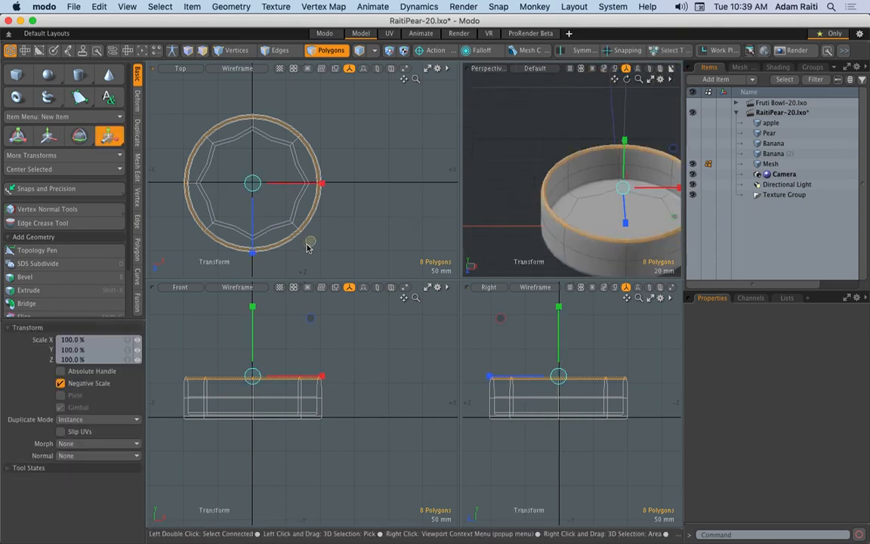
pyautogui.moveTo(251, 184)
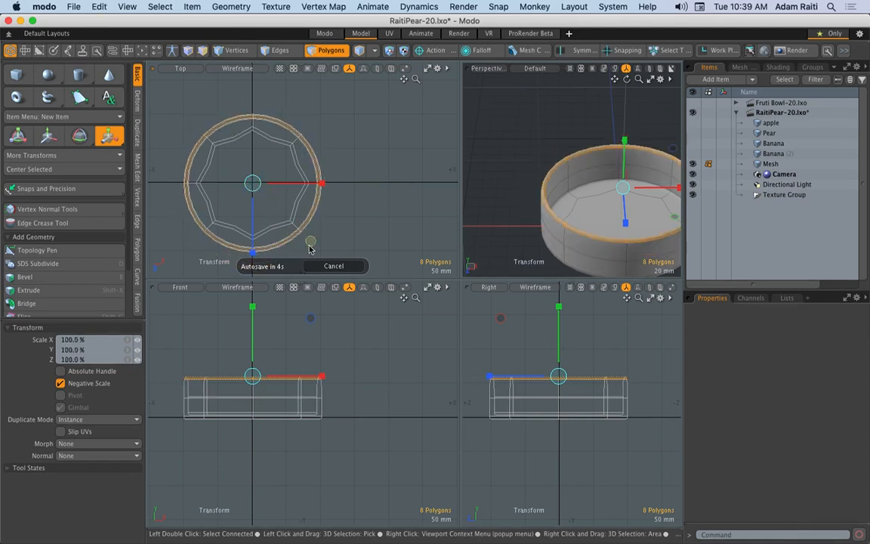
pyautogui.moveTo(310, 242); pyautogui.dragTo(310, 242)
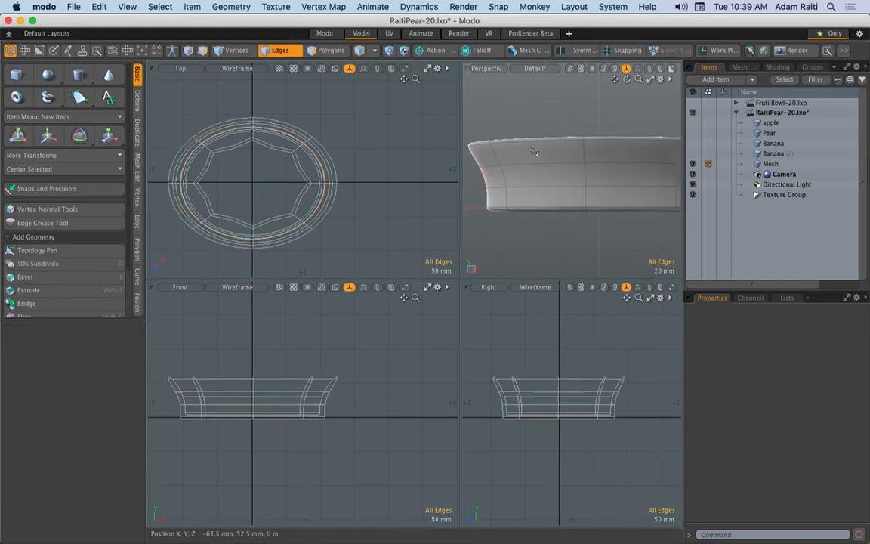
# Bevel the upper polygon loop with a small shift and inset into a decorative lip.
pyautogui.click(326, 51)
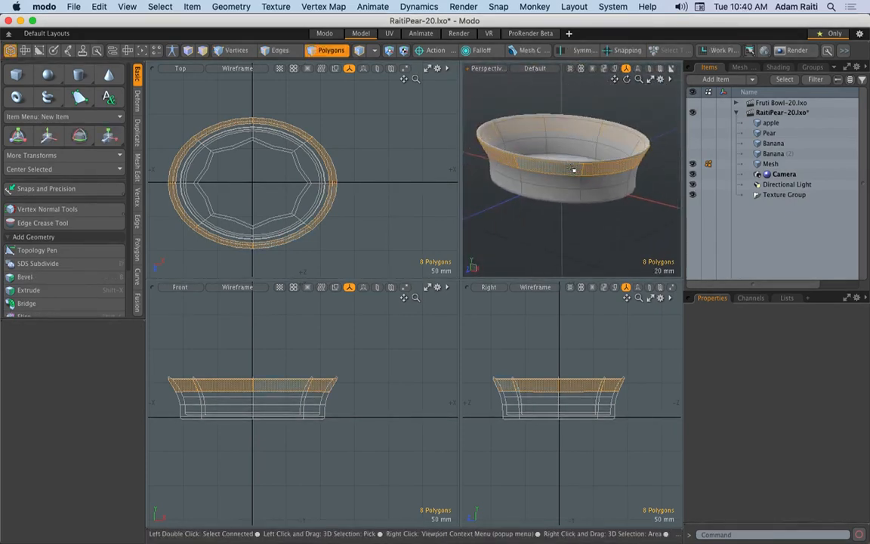
pyautogui.click(27, 276)
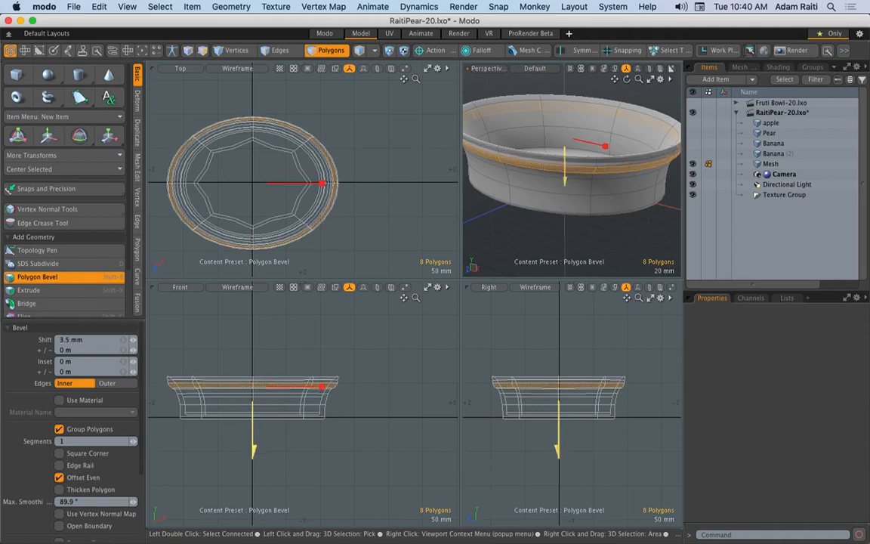
pyautogui.moveTo(574, 166); pyautogui.dragTo(542, 166)
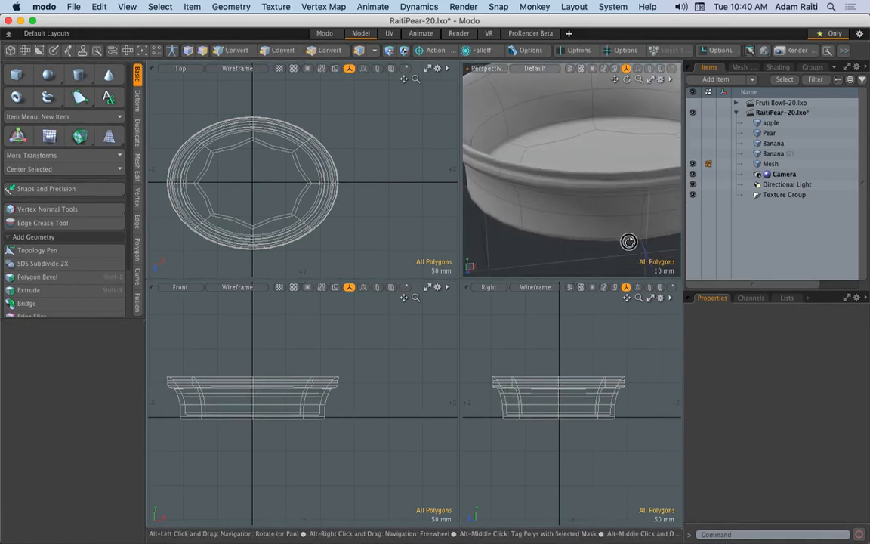
pyautogui.moveTo(628, 241); pyautogui.dragTo(618, 166)
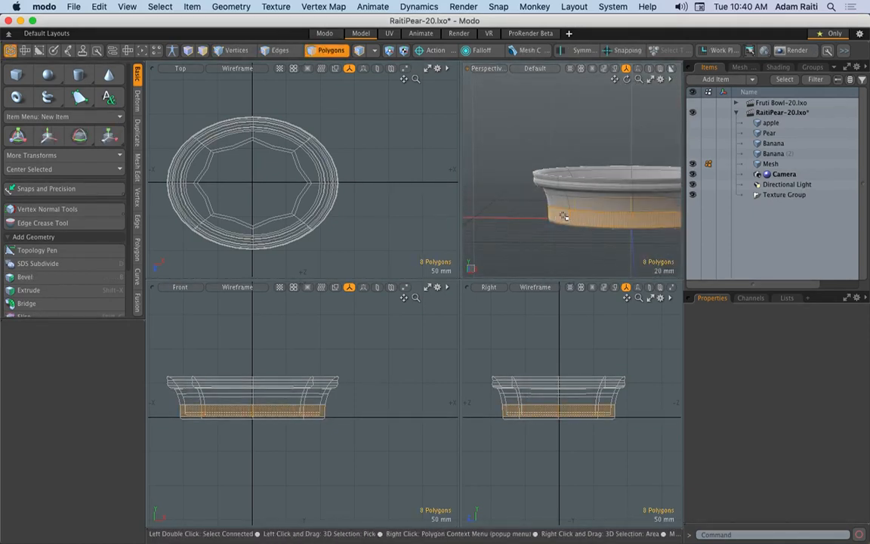
# Bevel the lower polygon loop (shift 3 mm, inset 4.4 mm) into a stepped foot.
pyautogui.click(27, 276)
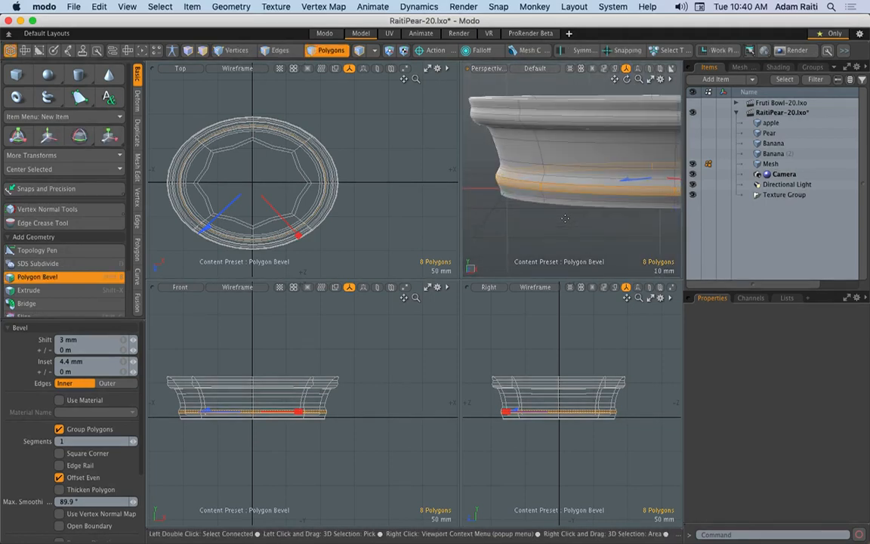
pyautogui.moveTo(672, 185)
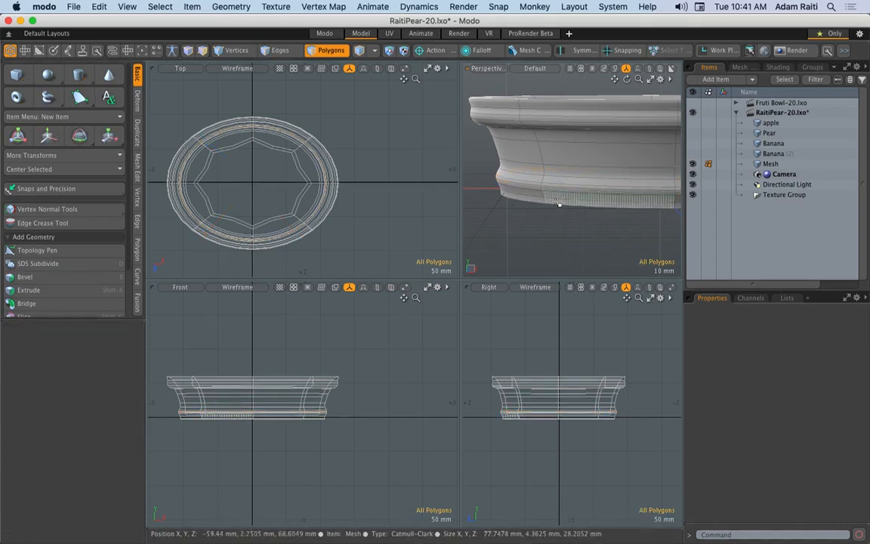
pyautogui.click(286, 50)
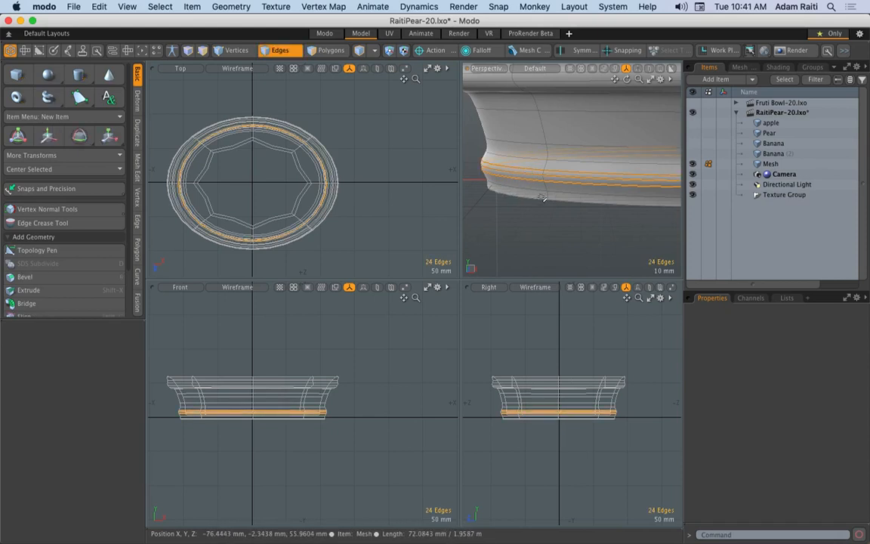
# Scale the two base edge loops inward to narrow the bowl's foot.
pyautogui.click(18, 136)
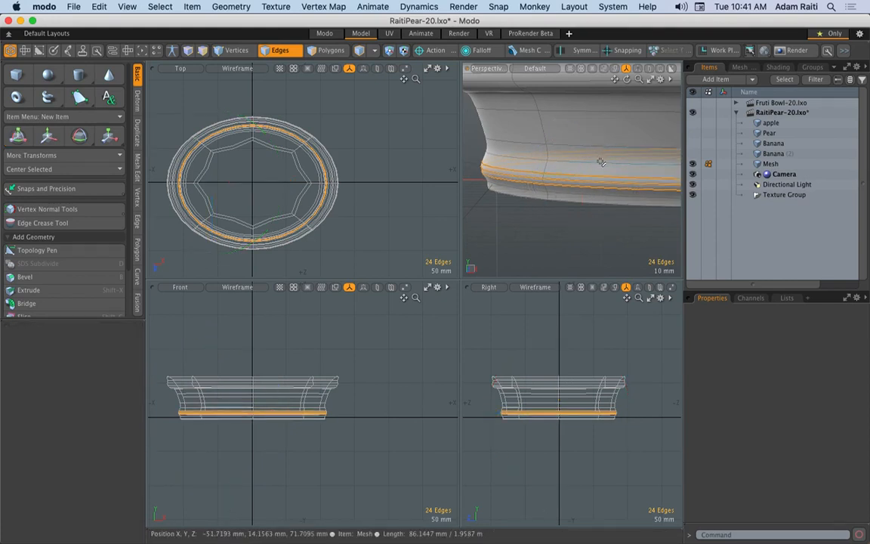
pyautogui.click(18, 136)
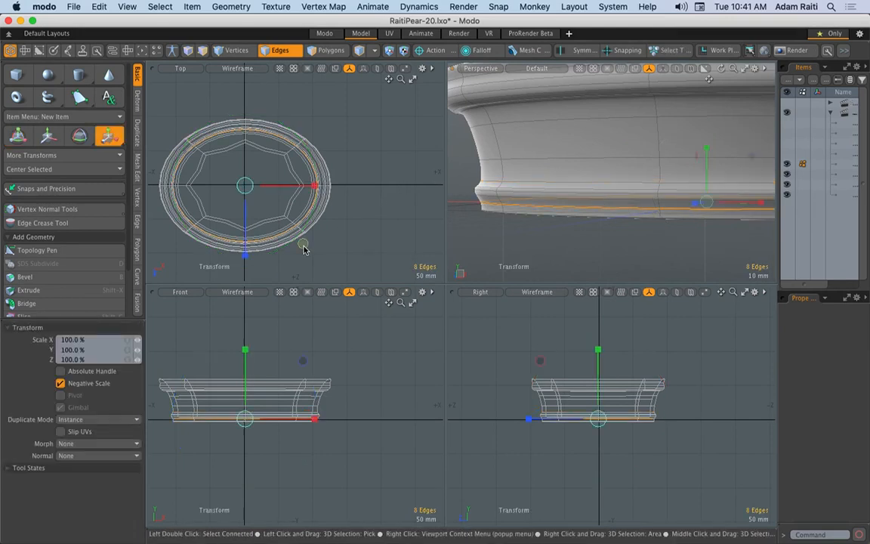
pyautogui.moveTo(302, 249); pyautogui.dragTo(302, 243)
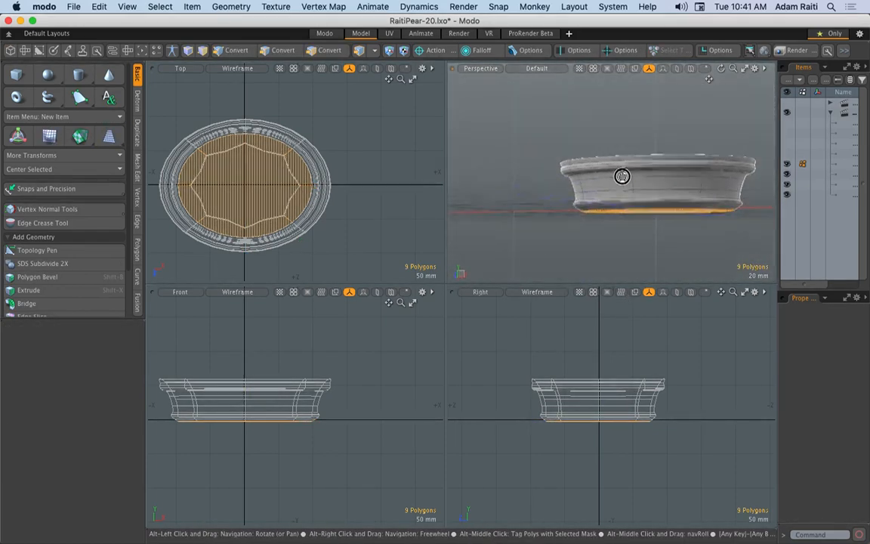
pyautogui.moveTo(622, 176); pyautogui.dragTo(568, 199)
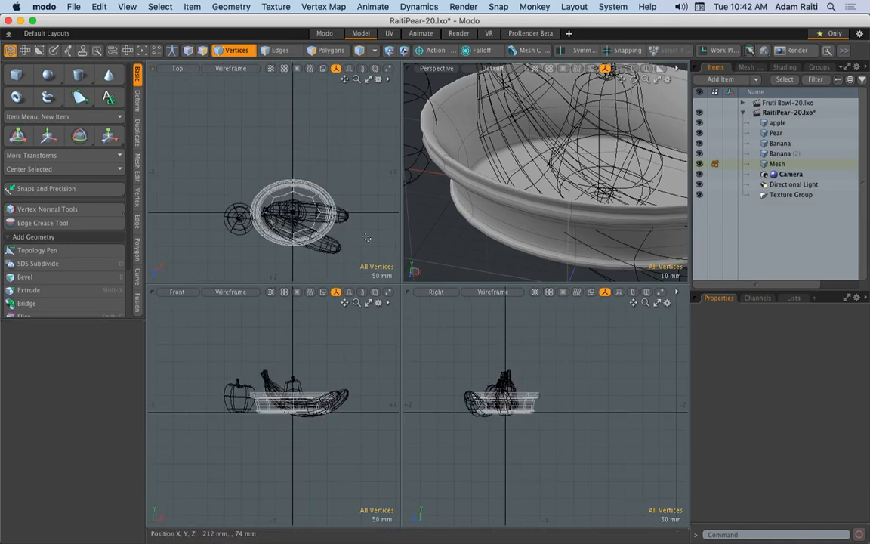
# Select the Pear item in Items mode to show its transform properties.
pyautogui.click(335, 50)
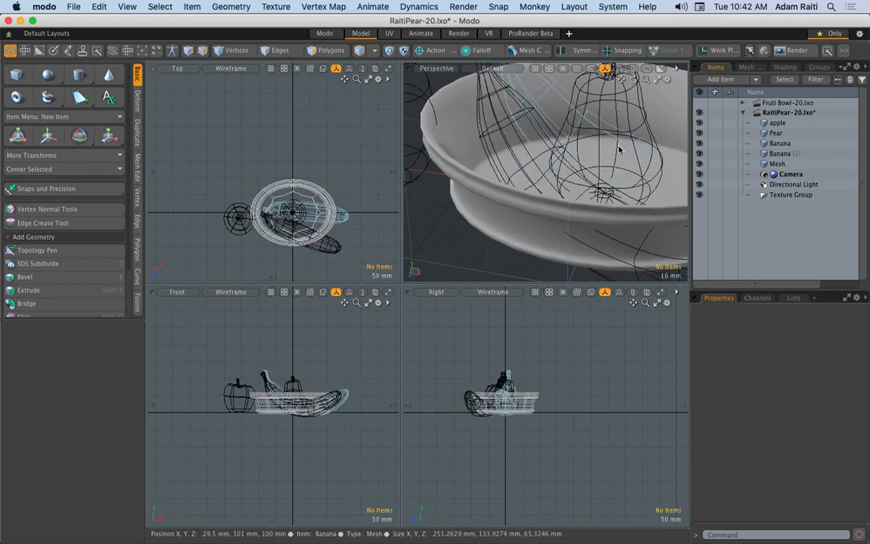
pyautogui.click(776, 133)
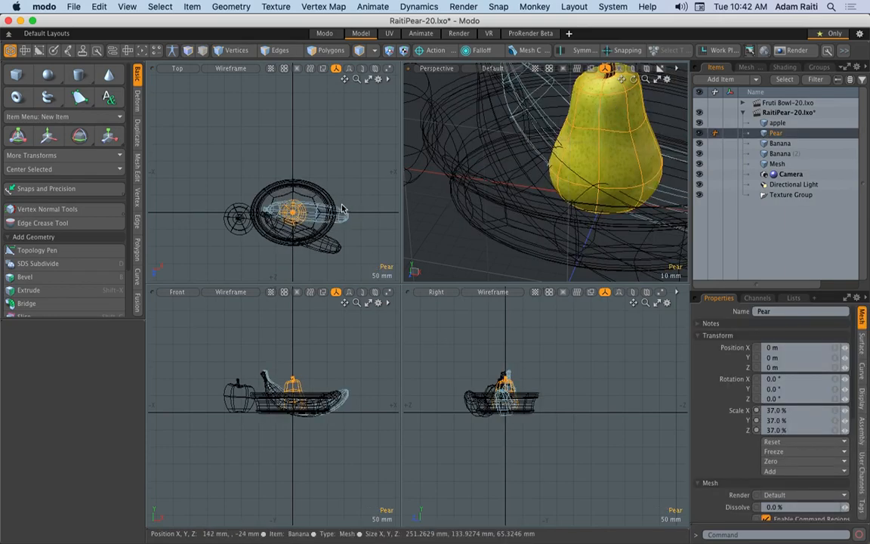
# Move the pear a few millimetres in X, Y and Z, then select the apple.
pyautogui.click(18, 136)
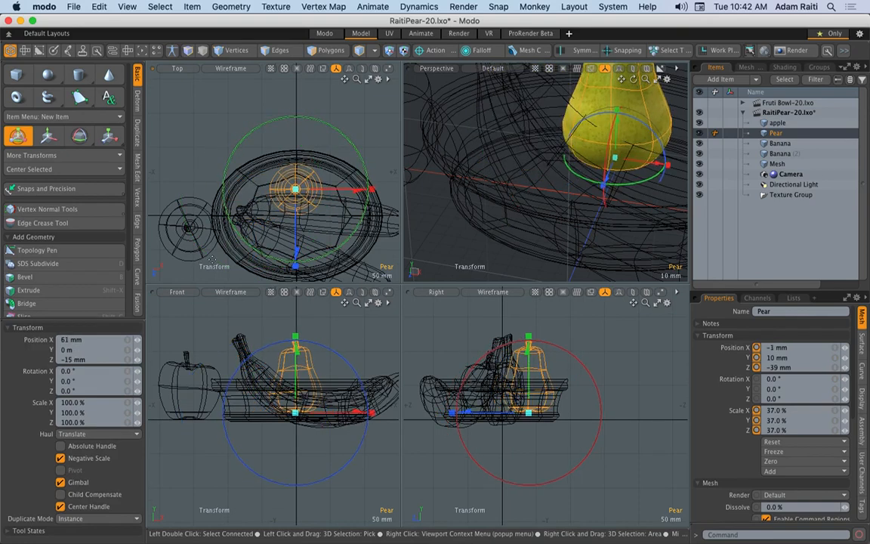
pyautogui.click(776, 122)
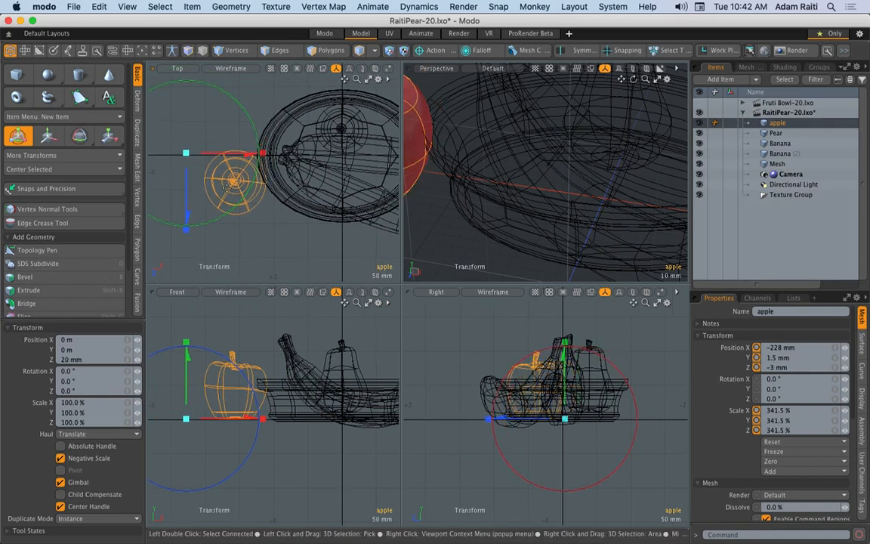
# Select the apple beside the bowl so it can be repositioned.
pyautogui.click(94, 6)
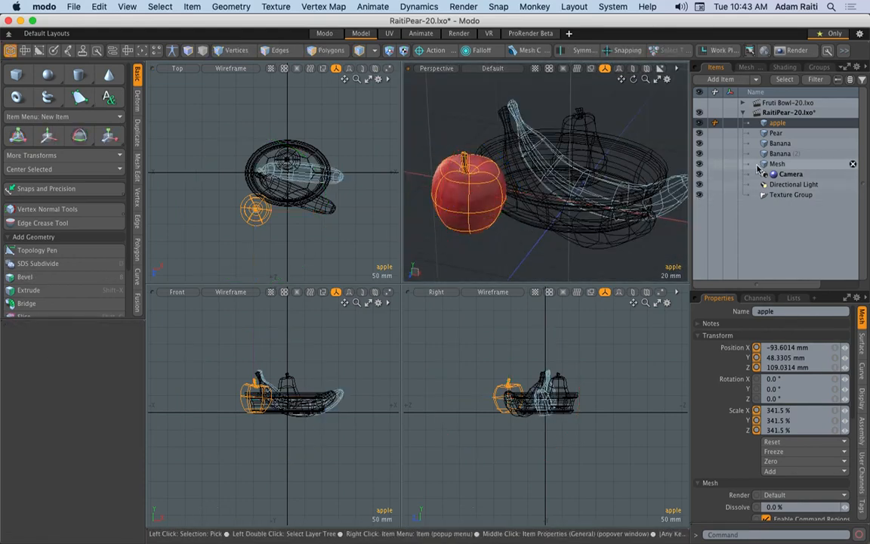
# Rename the bowl mesh to Bowl and scale it uniformly to 126.5%.
pyautogui.click(776, 163)
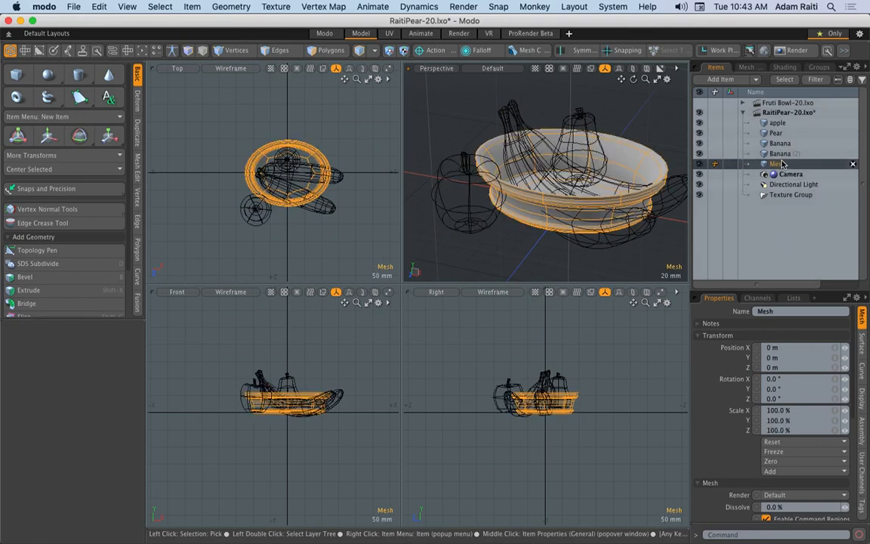
pyautogui.doubleClick(778, 163)
pyautogui.write('Bowl')
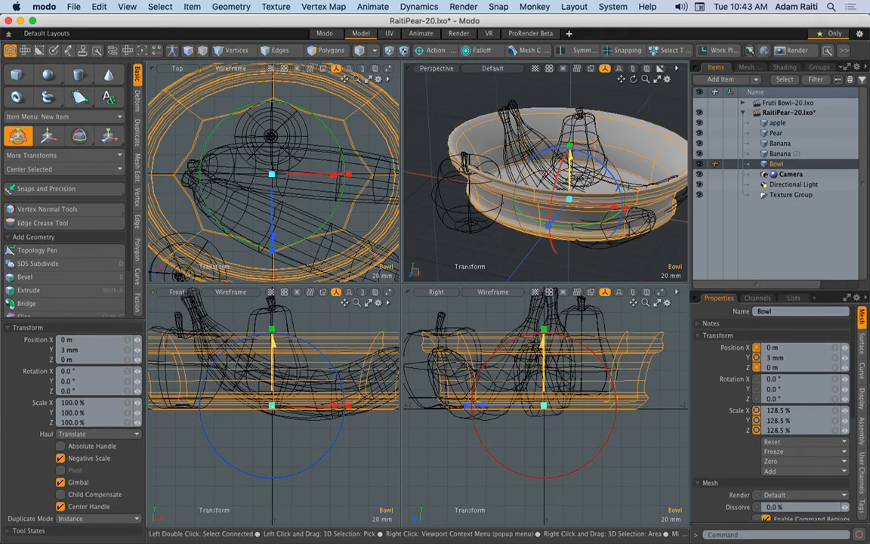
# Move both bananas so they rest inside the enlarged bowl.
pyautogui.click(773, 124)
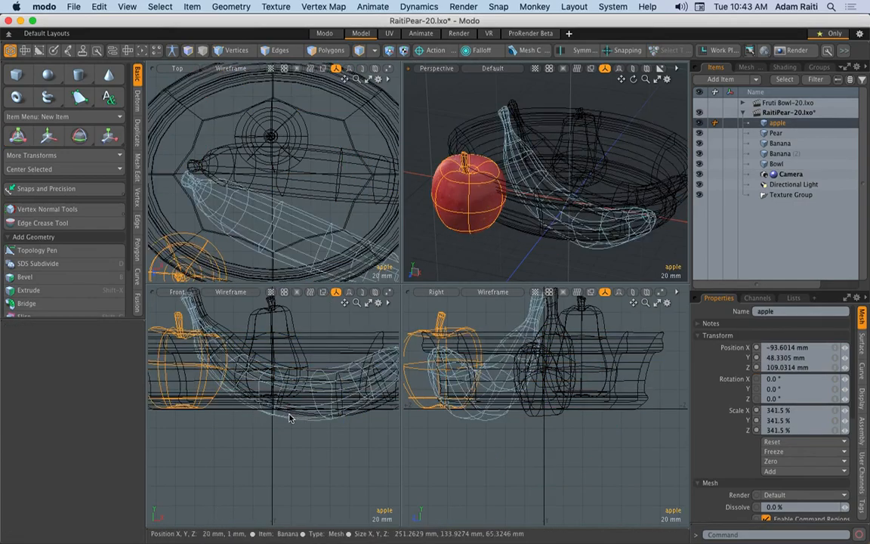
pyautogui.click(783, 153)
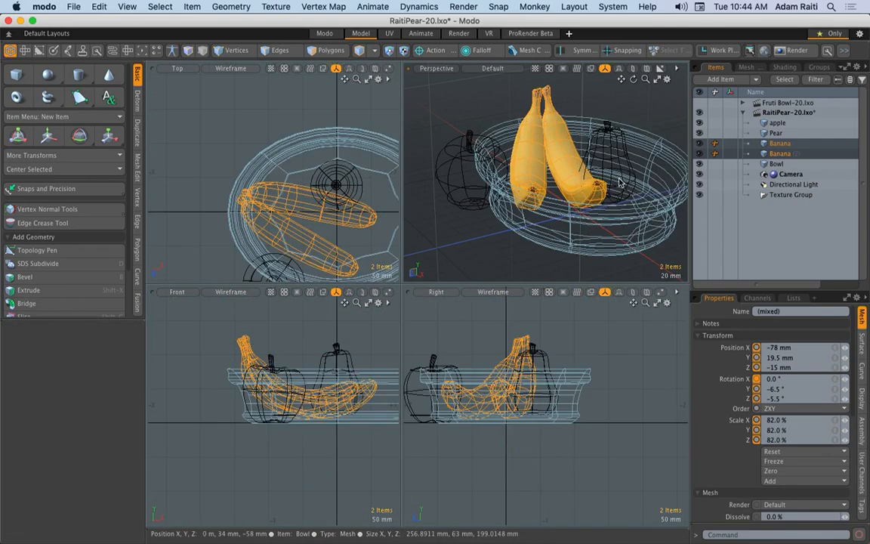
# Select the pear and begin moving it into the bowl.
pyautogui.click(777, 164)
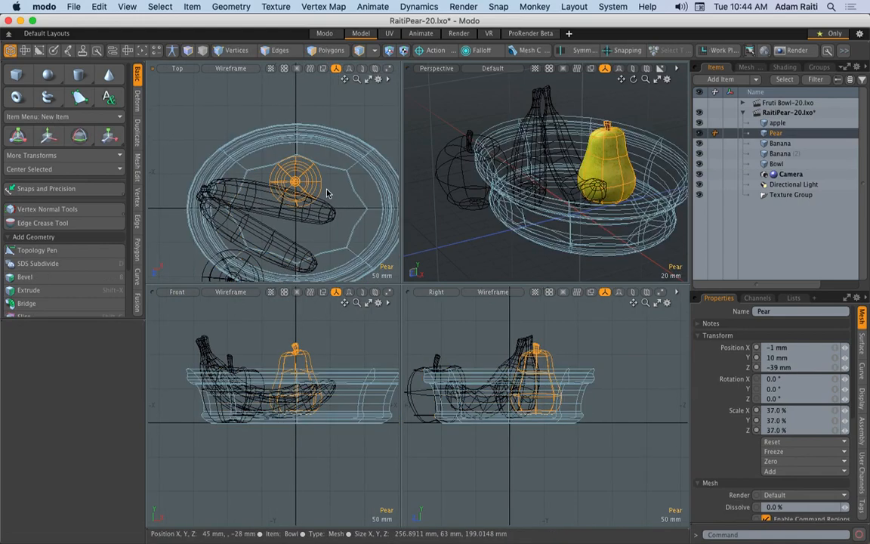
pyautogui.click(18, 136)
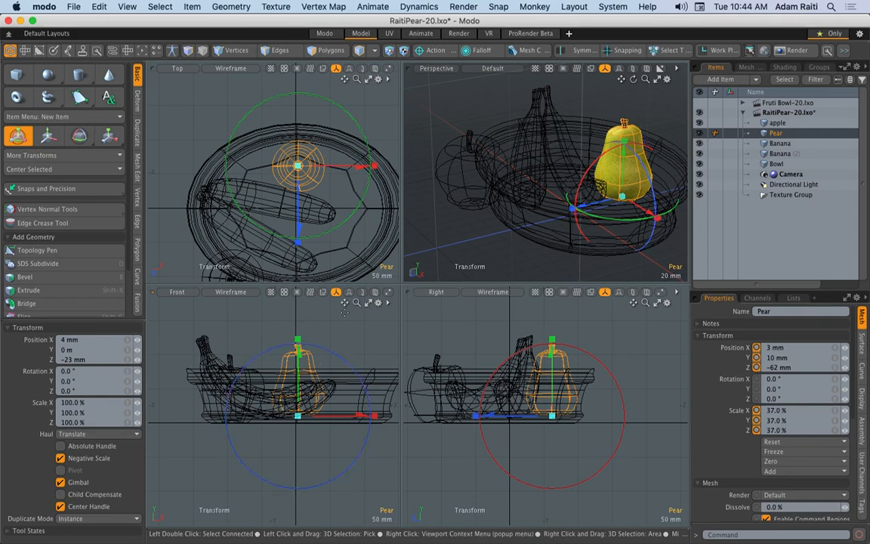
# Duplicate the Pear item to create a second pear in the bowl.
pyautogui.rightClick(778, 133)
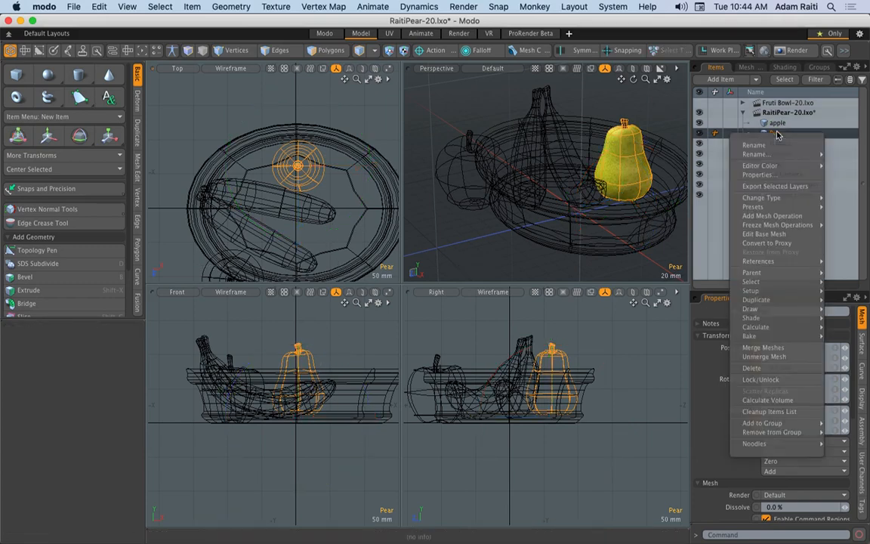
pyautogui.moveTo(768, 299)
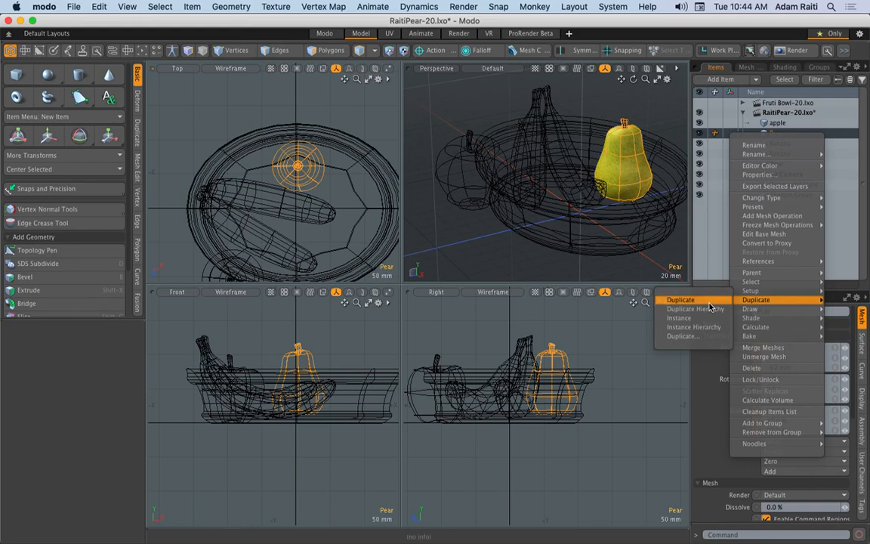
pyautogui.click(682, 299)
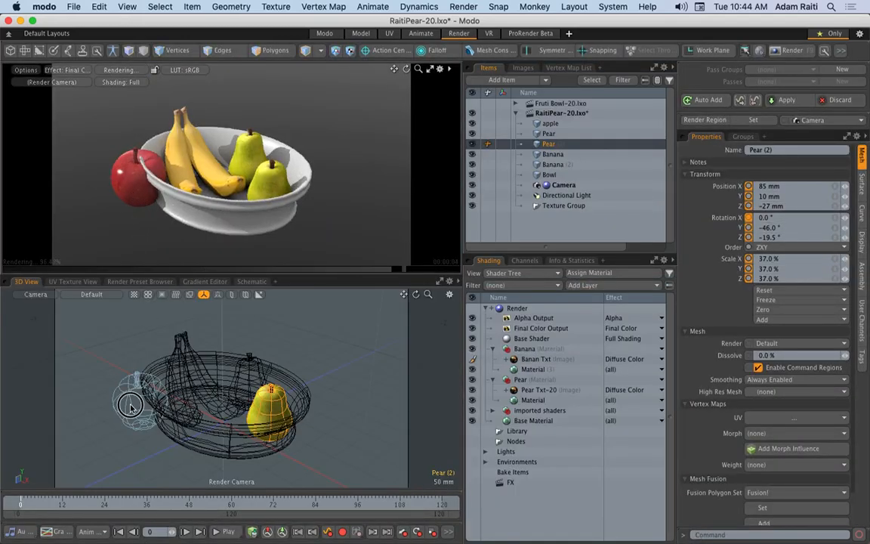
# Position Pear (2) beside the first pear, then make Bowl the active item.
pyautogui.click(550, 124)
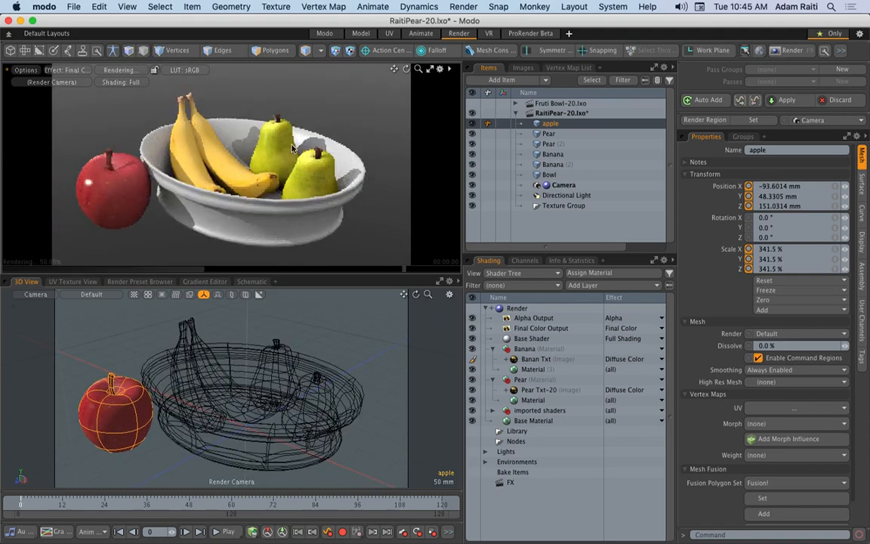
pyautogui.click(546, 176)
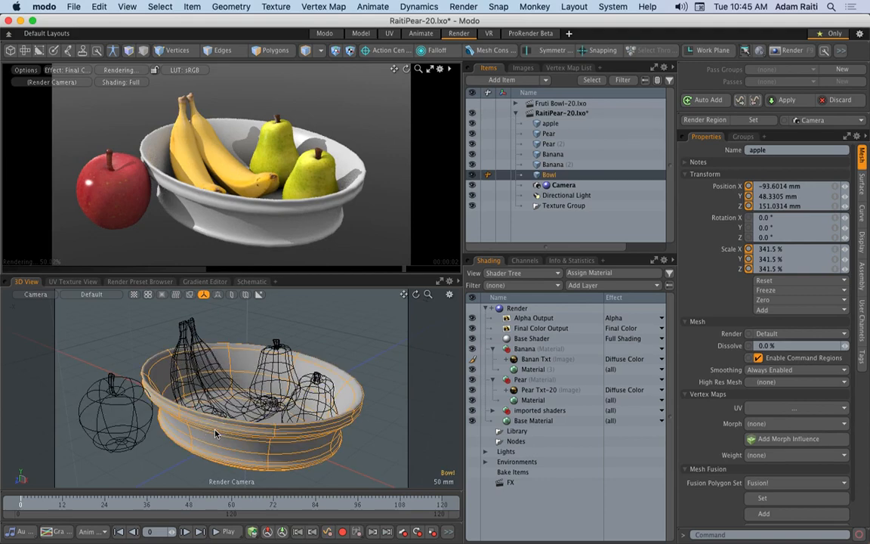
pyautogui.click(360, 33)
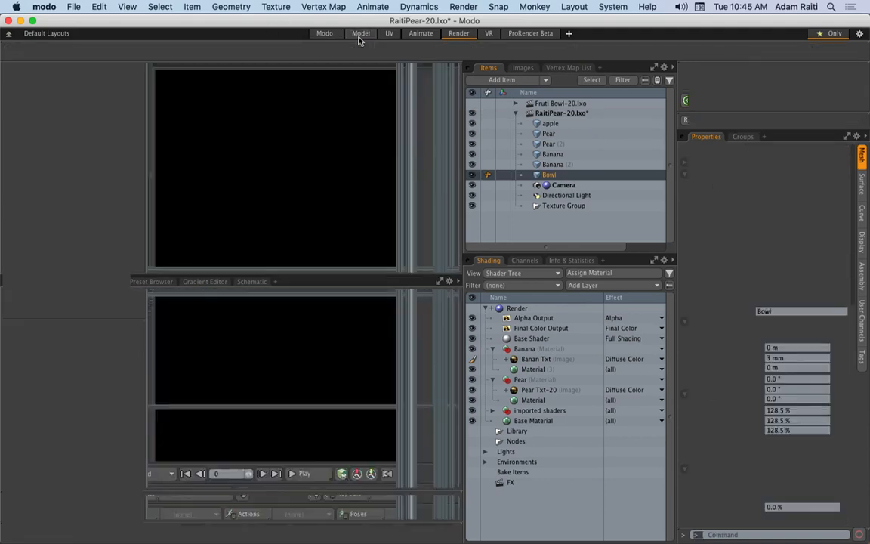
# Assign the bowl's polygons a new material tag named Bowl.
pyautogui.click(361, 33)
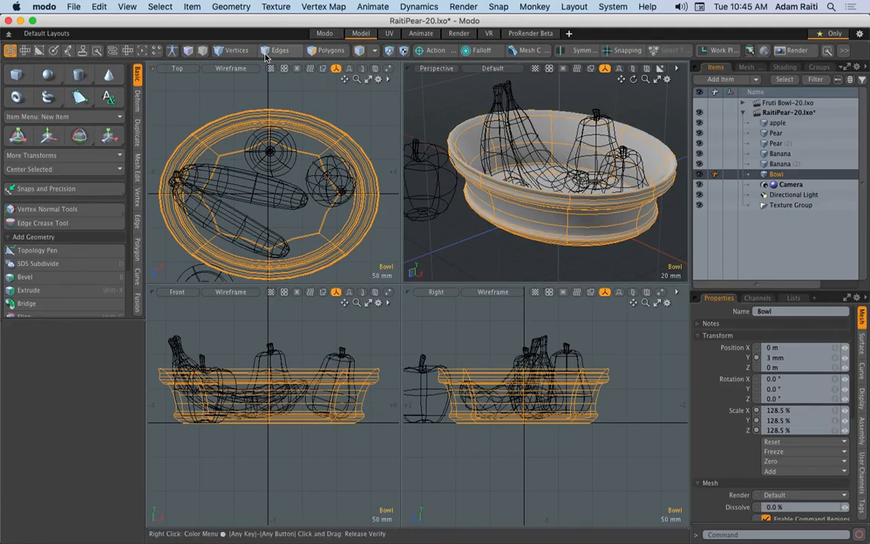
pyautogui.click(327, 50)
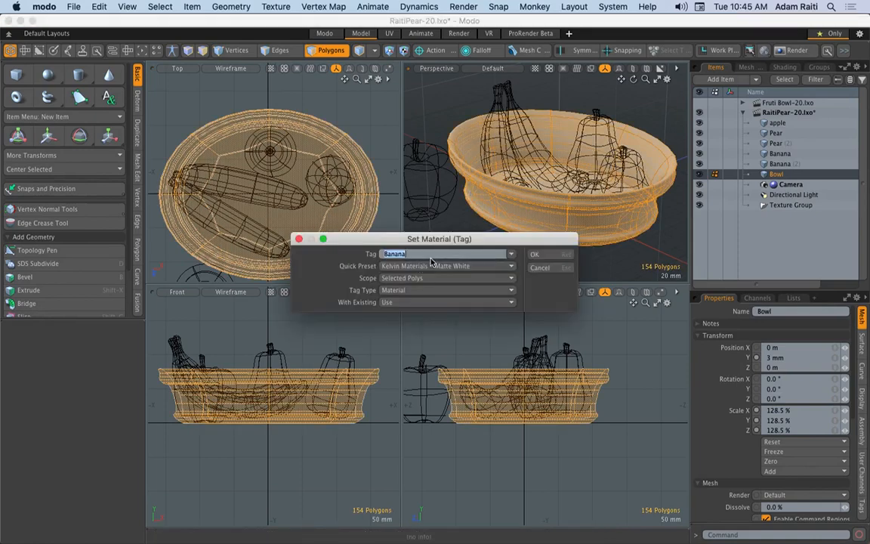
pyautogui.write('Bowl')
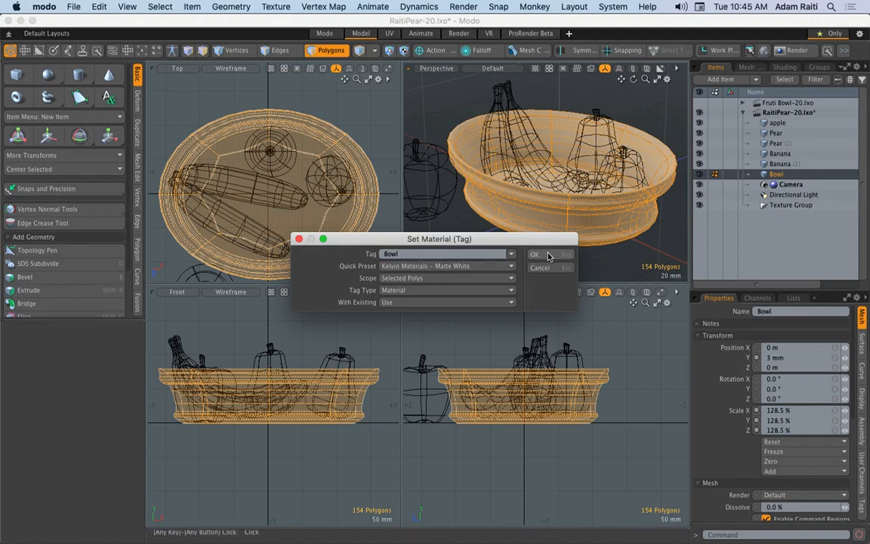
pyautogui.click(456, 34)
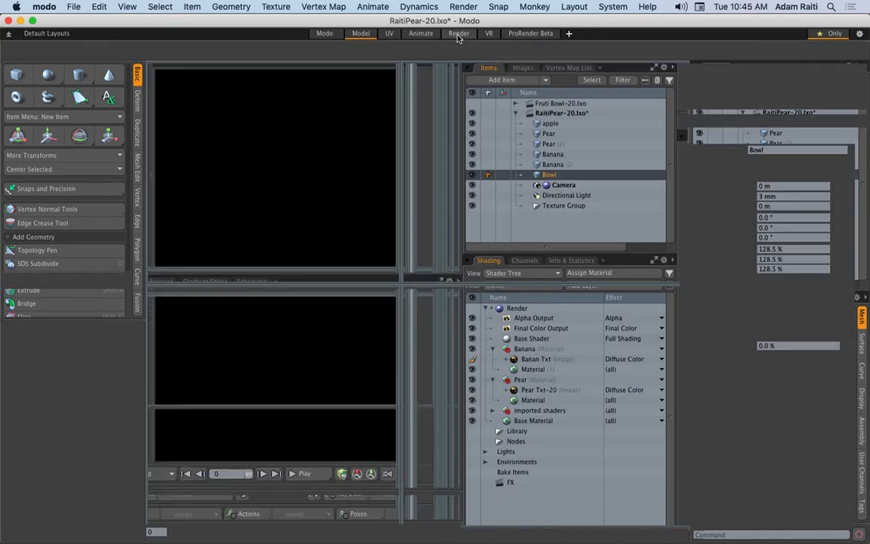
# Browse the Materials presets down to the Metal > Copper collection.
pyautogui.click(455, 33)
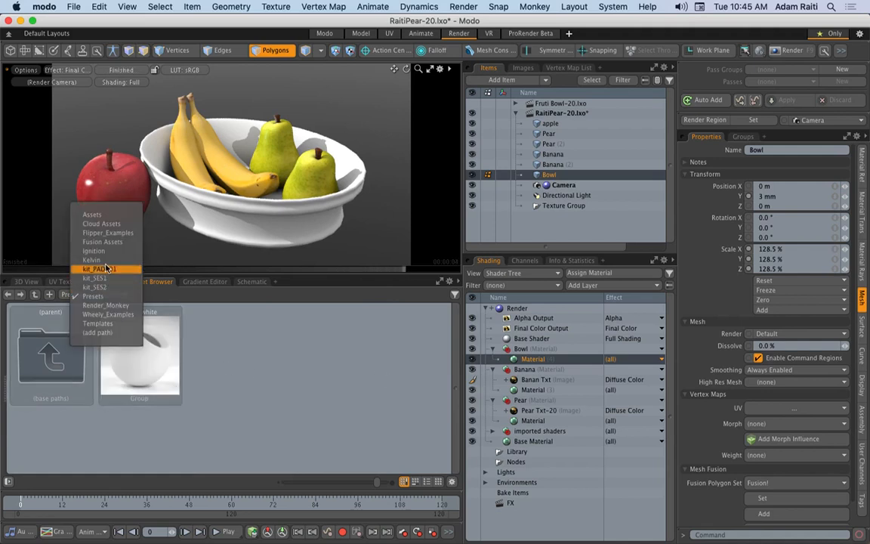
pyautogui.click(93, 214)
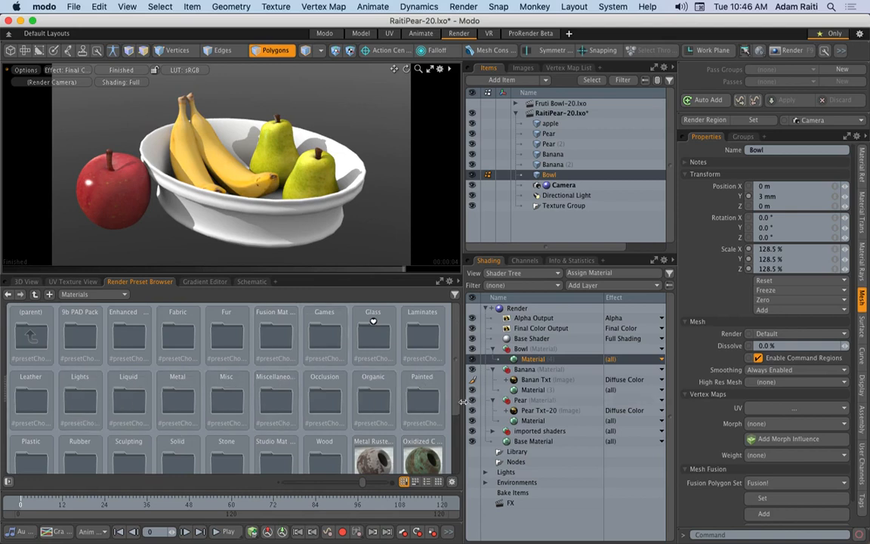
pyautogui.scroll(-3)
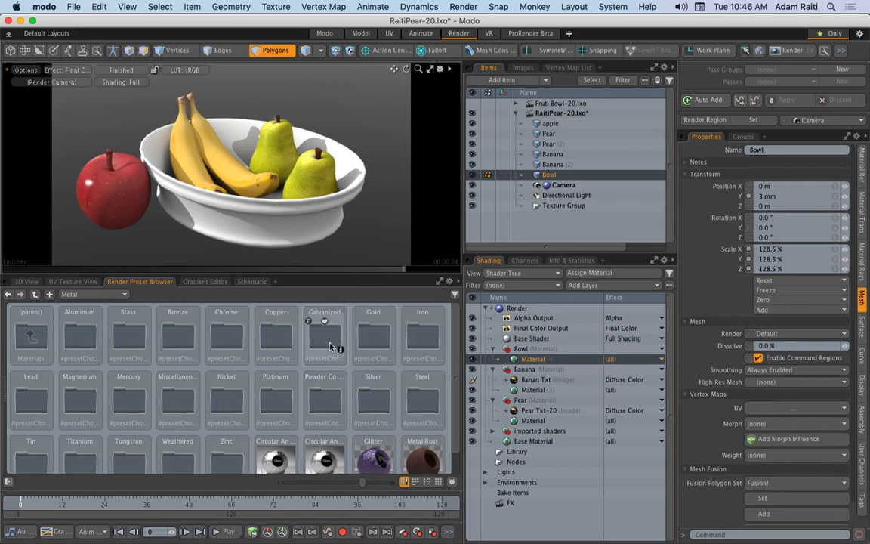
pyautogui.moveTo(122, 411)
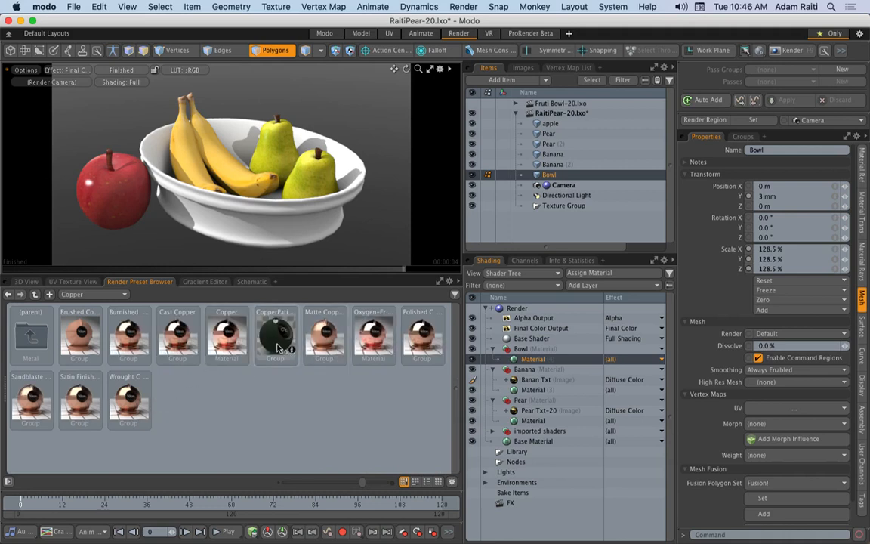
pyautogui.moveTo(344, 346)
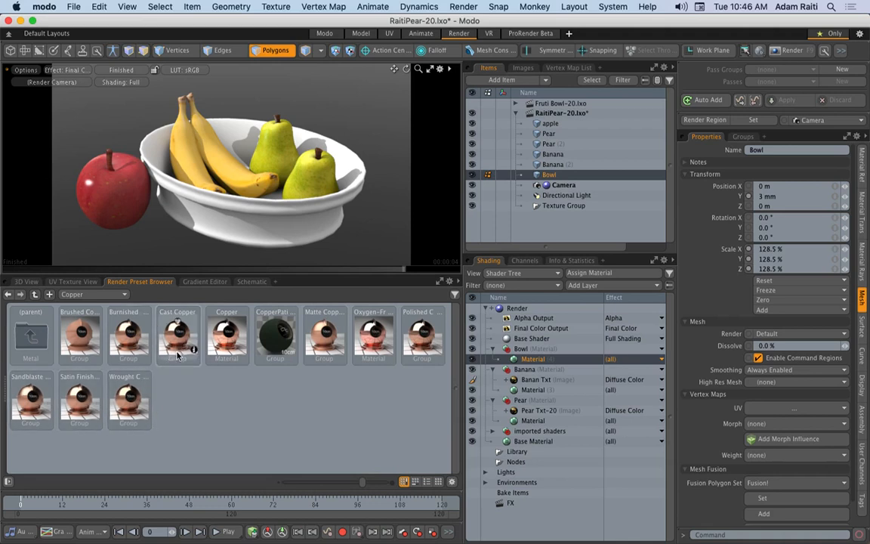
pyautogui.moveTo(130, 341)
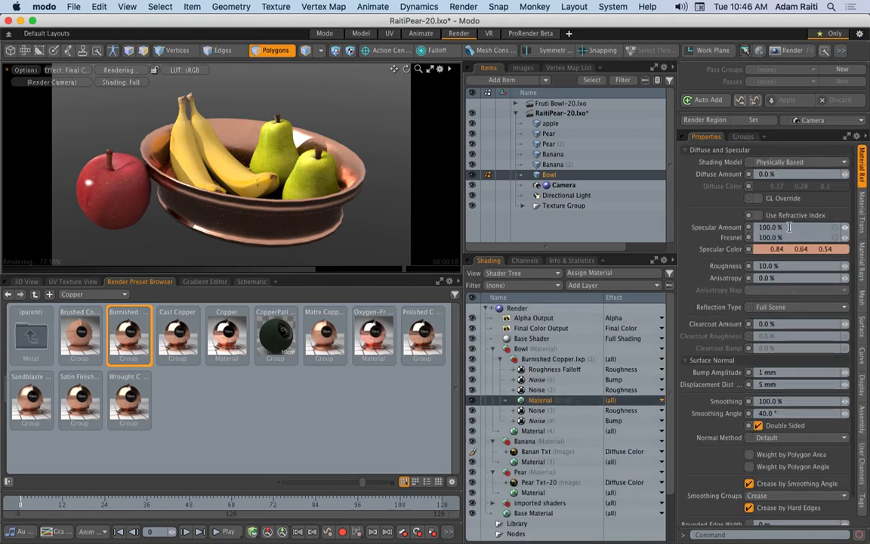
pyautogui.moveTo(791, 237)
pyautogui.write('80')
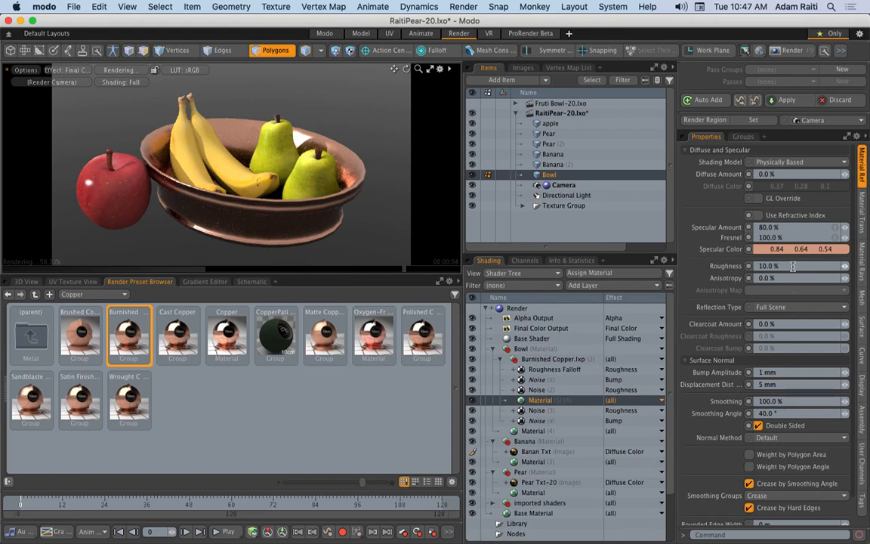
# Apply Burnished Copper to the bowl with 80% specular and 20% roughness.
pyautogui.write('20')
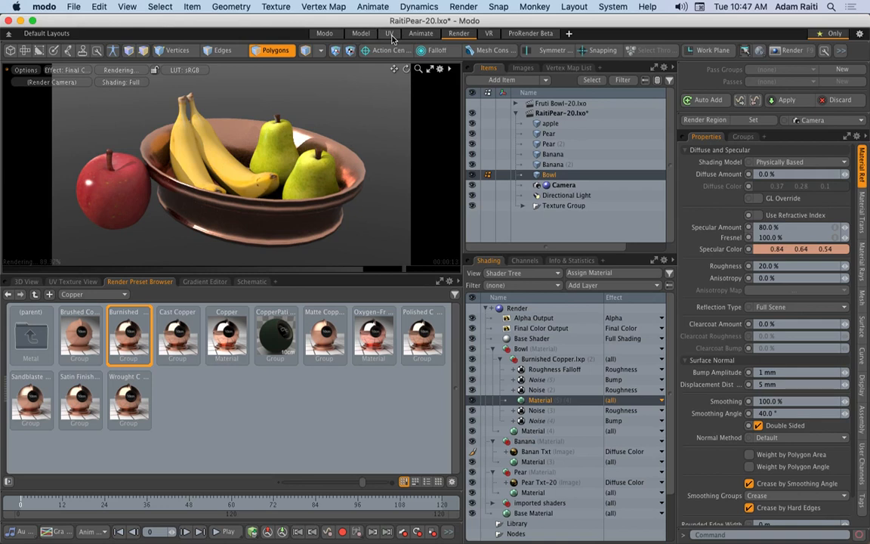
pyautogui.moveTo(387, 33)
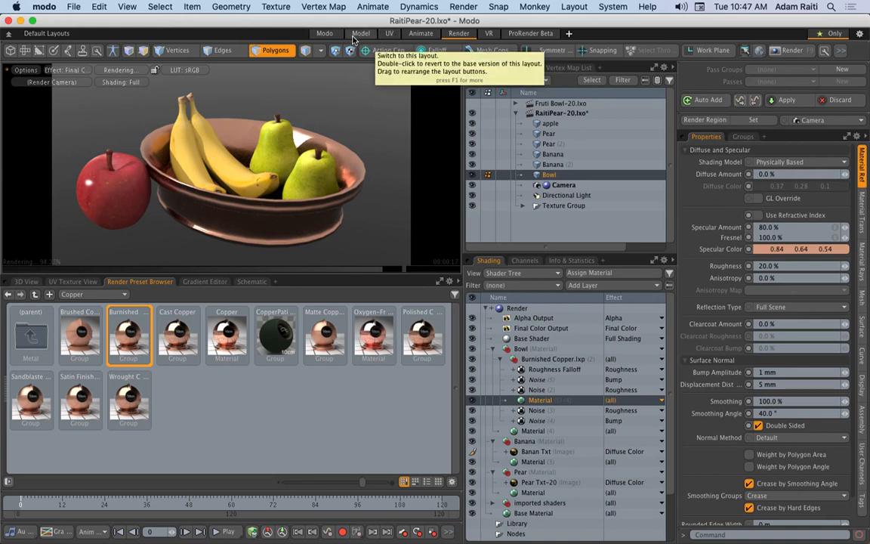
pyautogui.press('cmd+tab')
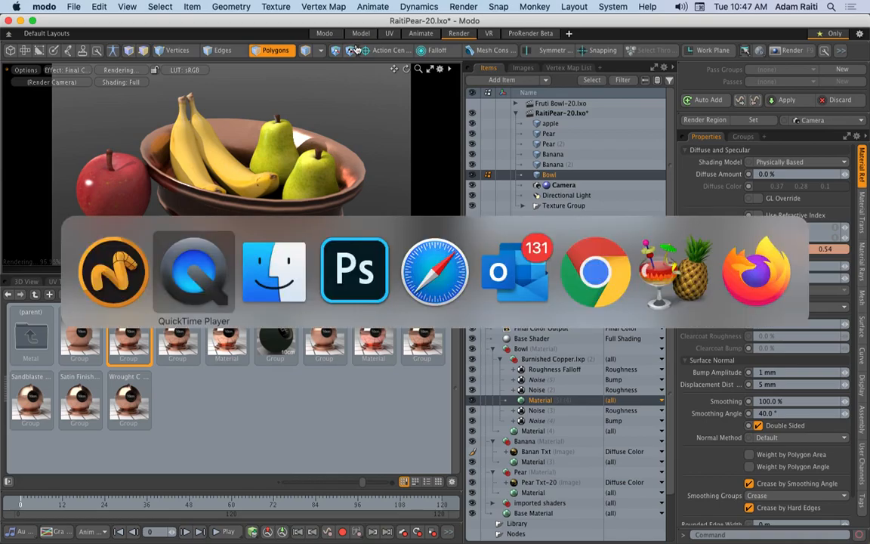